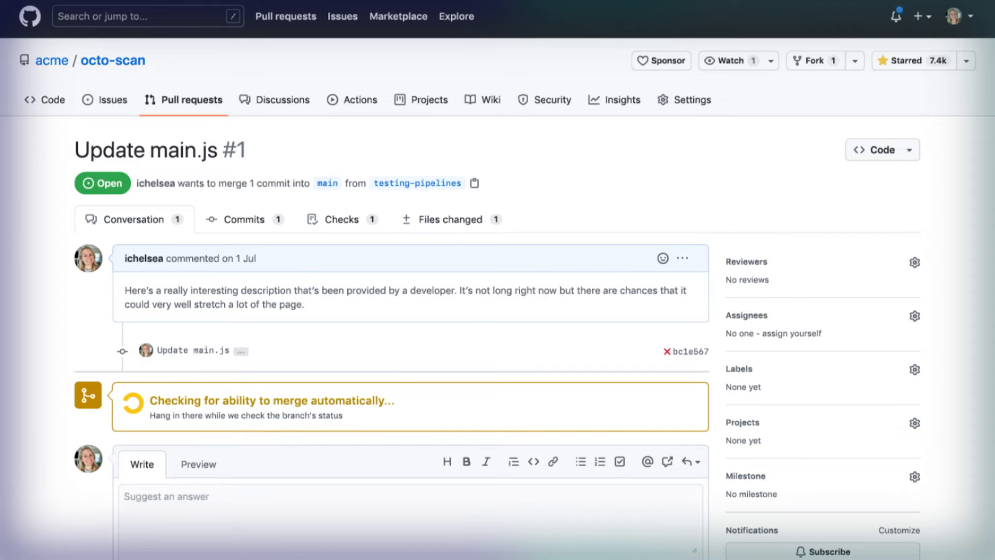
# Scroll down to the github-code-scanning bot's Incorrect suffix check alert on main.js.
pyautogui.scroll(-3)
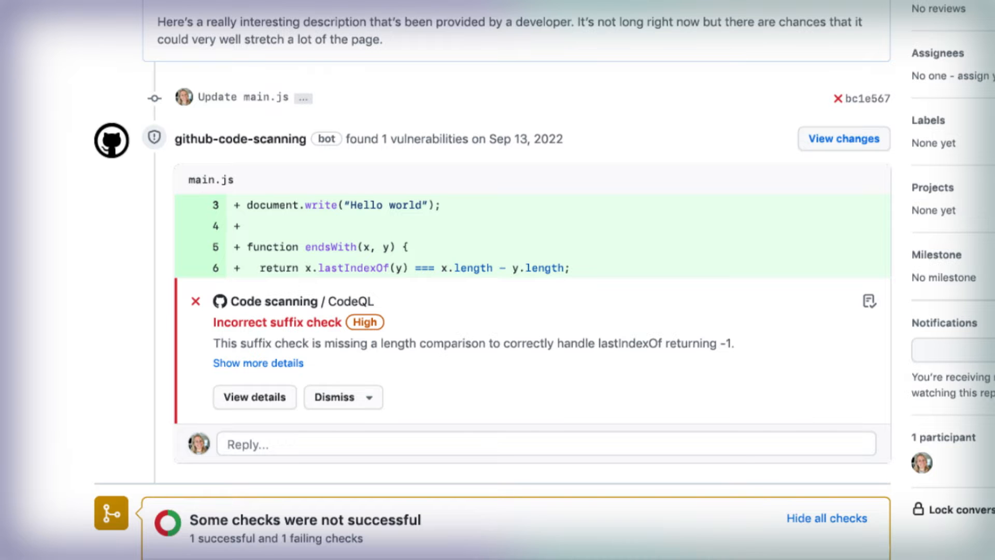
pyautogui.scroll(-3)
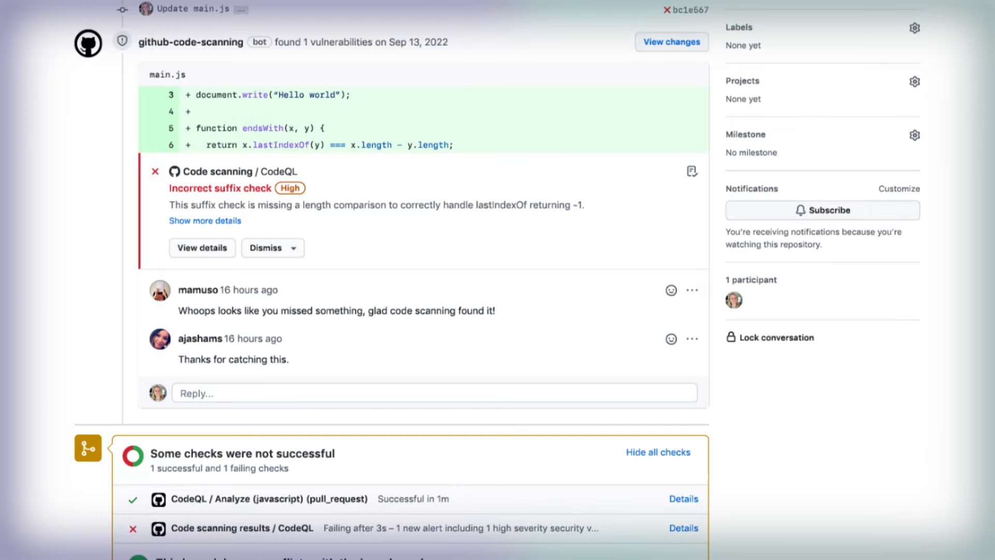
pyautogui.moveTo(211, 257)
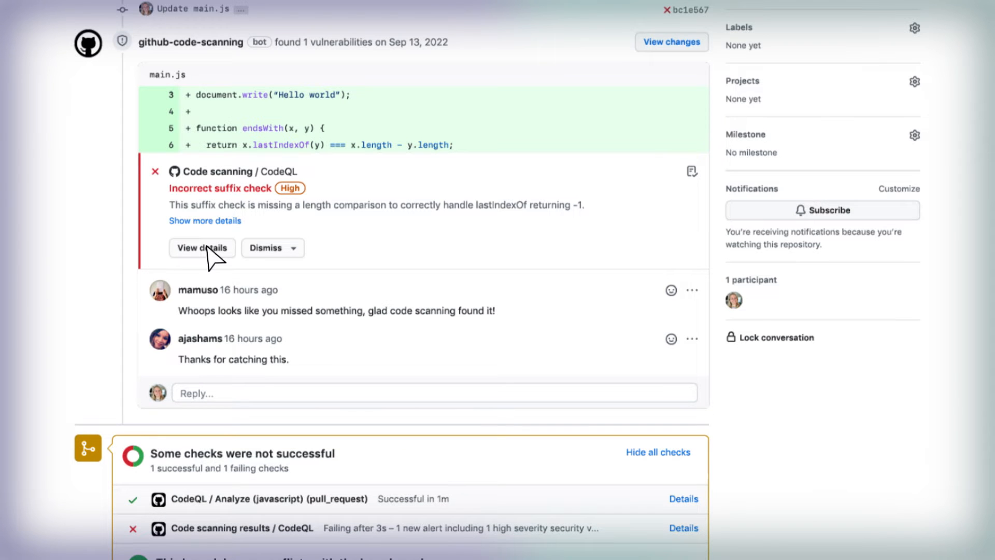
# Open the suffix check alert's details, expand its full rule explanation, and scroll back up.
pyautogui.click(202, 247)
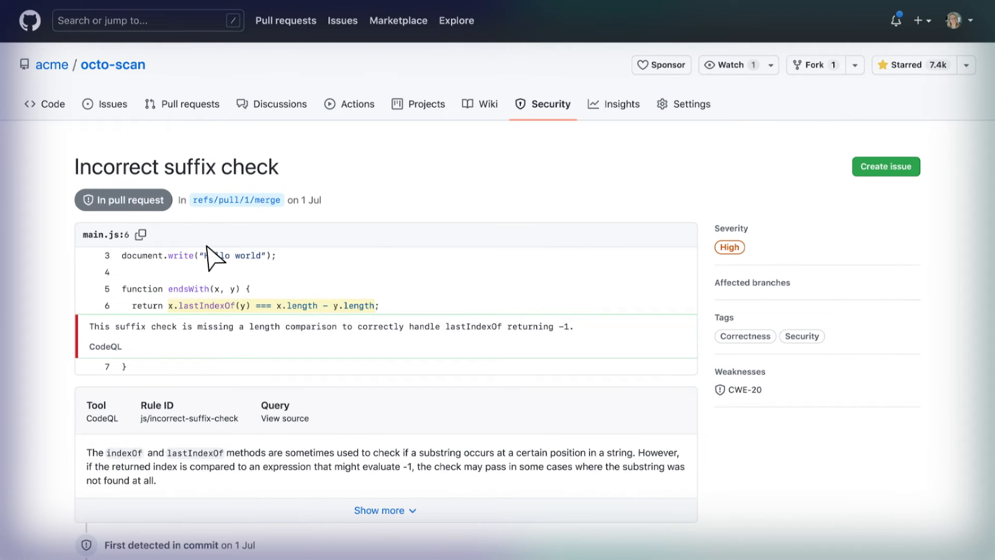
pyautogui.scroll(-3)
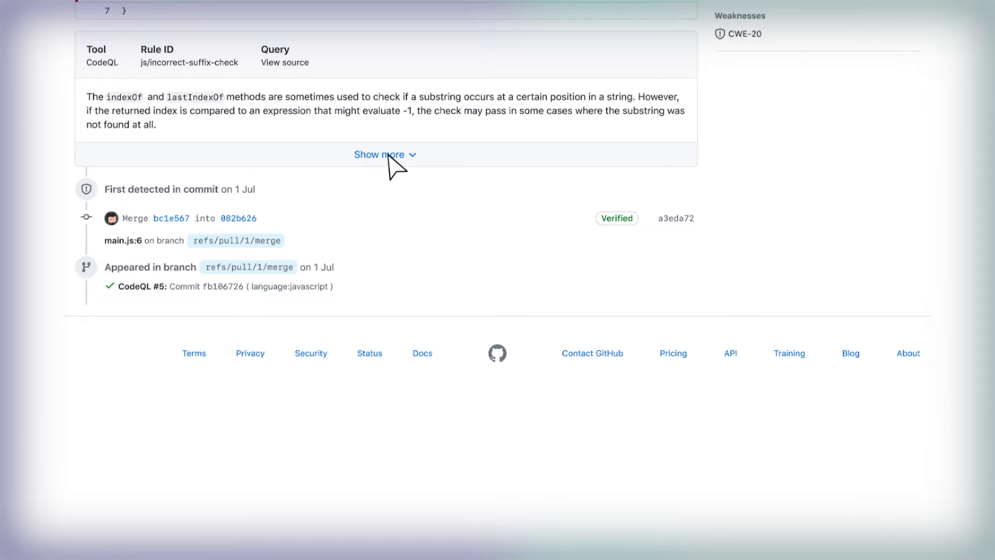
pyautogui.click(379, 155)
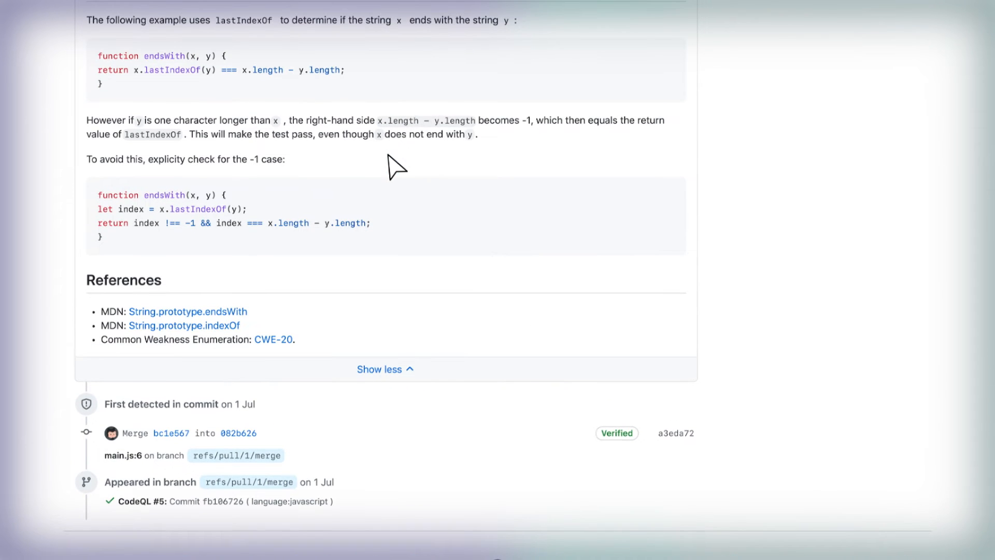
pyautogui.scroll(3)
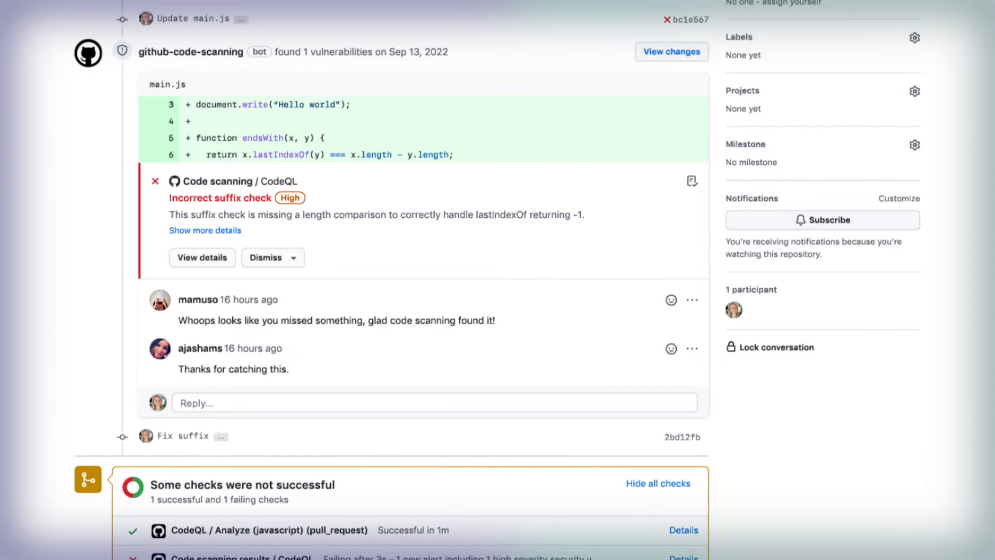